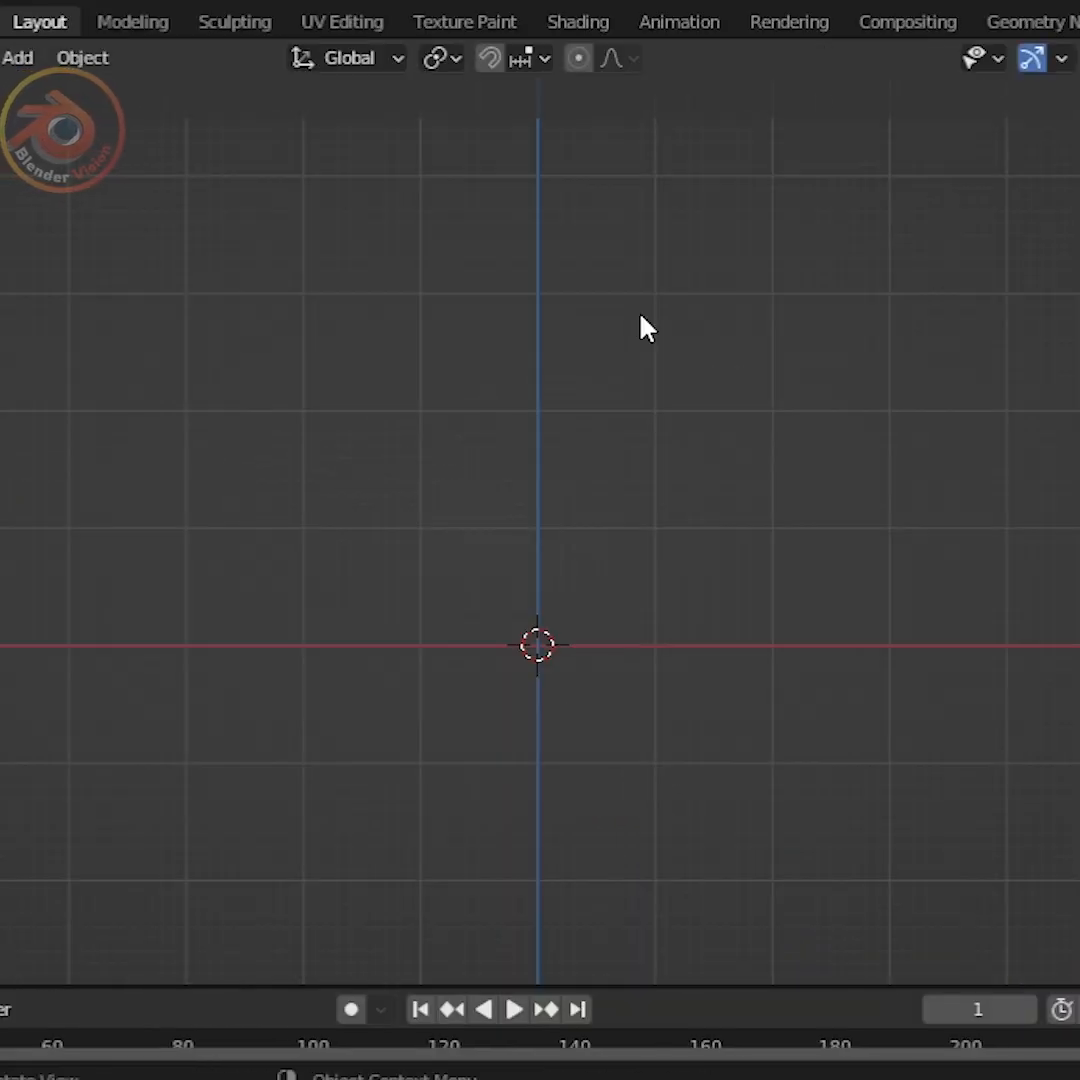
Add a Single Vert mesh object to the scene as the start of the pipe route.
{"action": "left_click", "coordinate": [18, 56]}
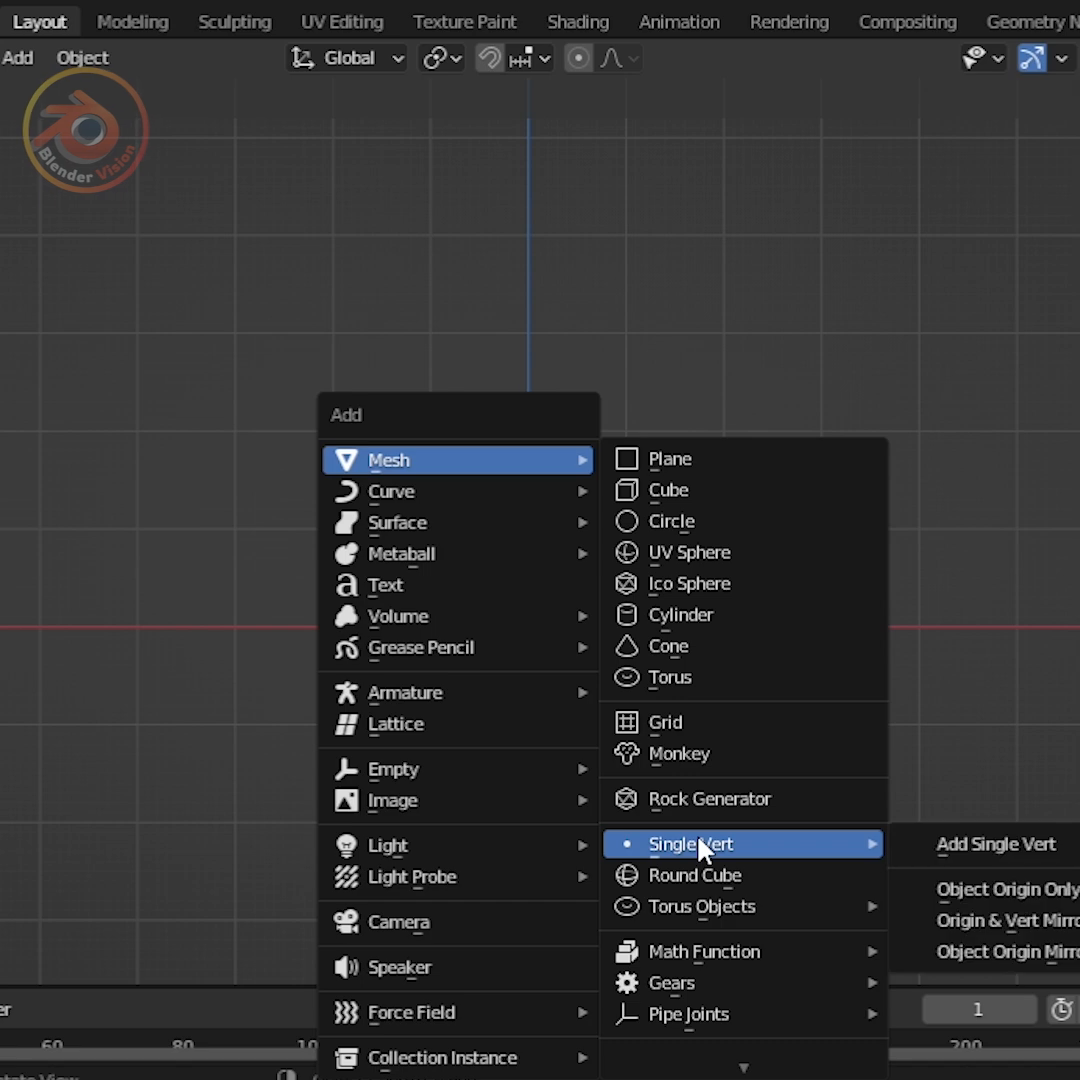
{"action": "left_click", "coordinate": [994, 844]}
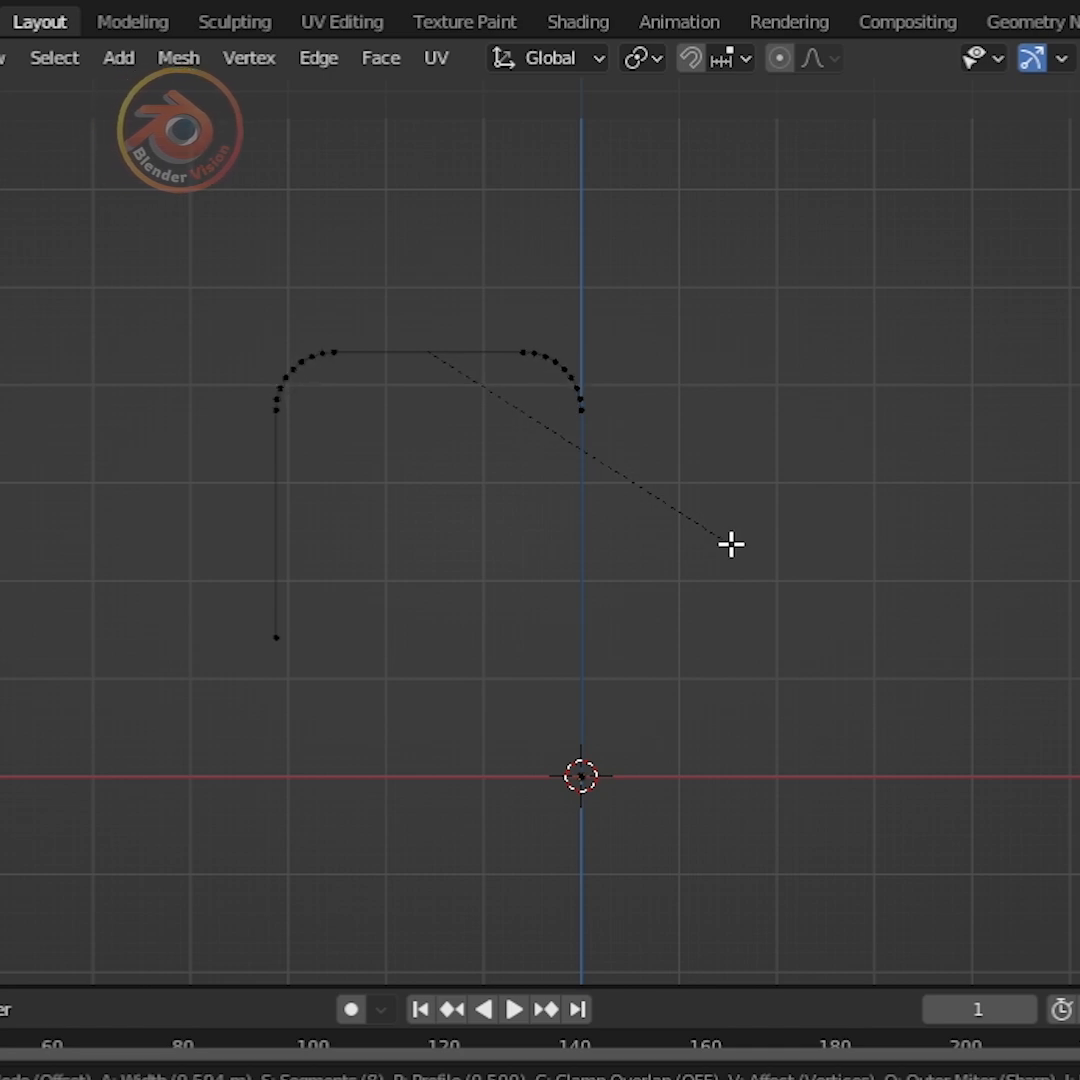
Leave Edit Mode so the vertex path can be converted to a curve object.
{"action": "key", "text": "Tab"}
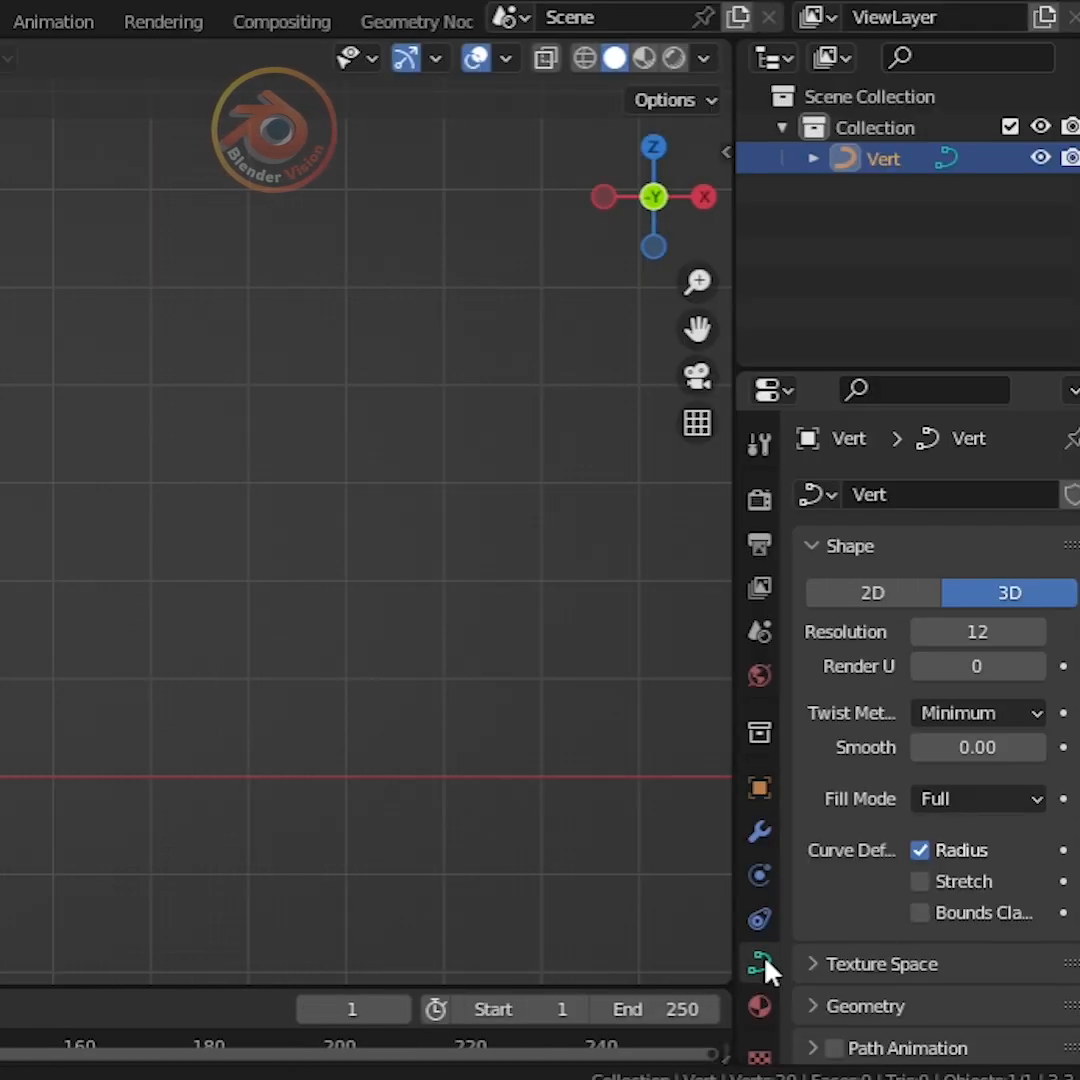
Reveal the curve Geometry settings to give the path a round bevel thickness.
{"action": "scroll", "scroll_direction": "down", "scroll_amount": 3}
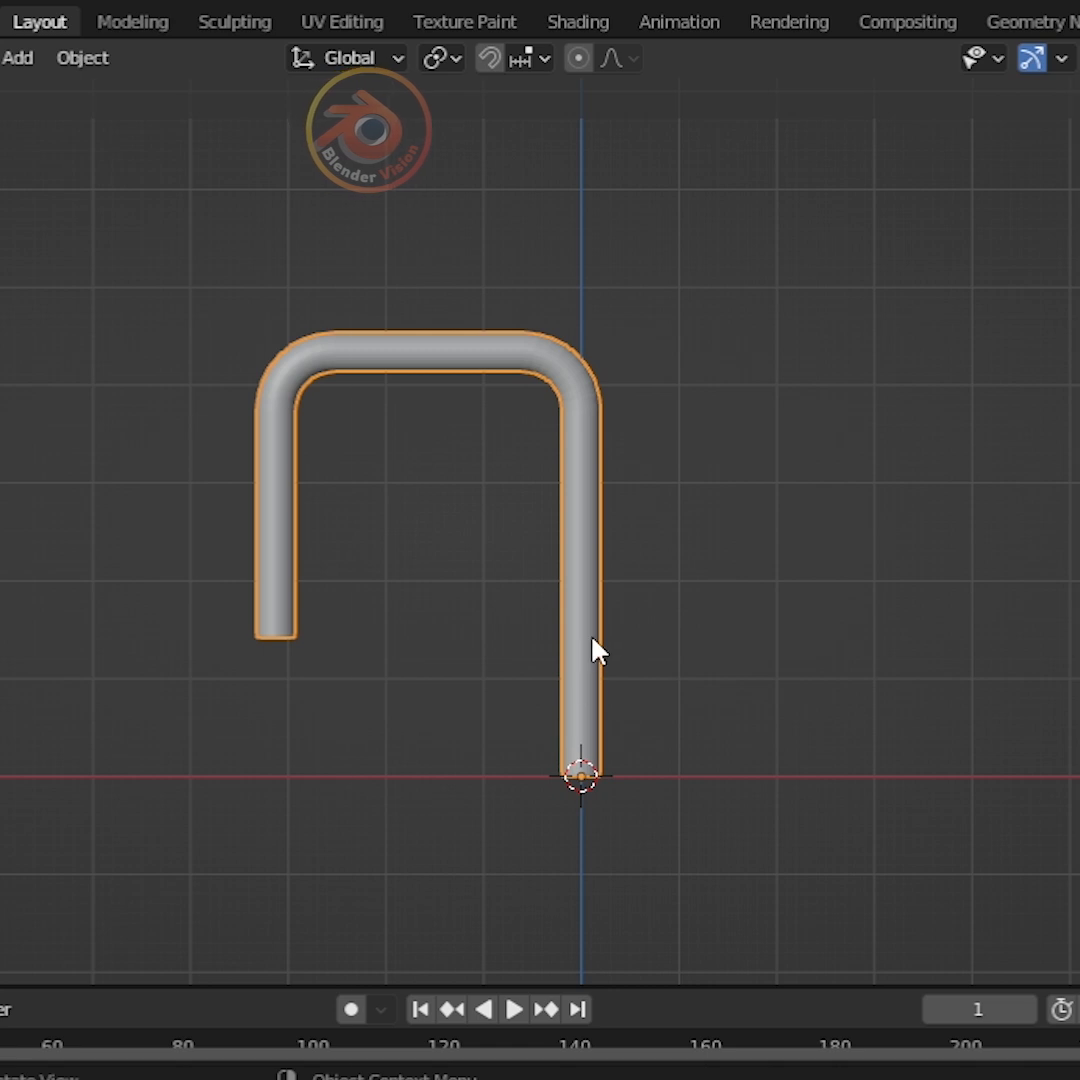
{"action": "mouse_move", "coordinate": [748, 630]}
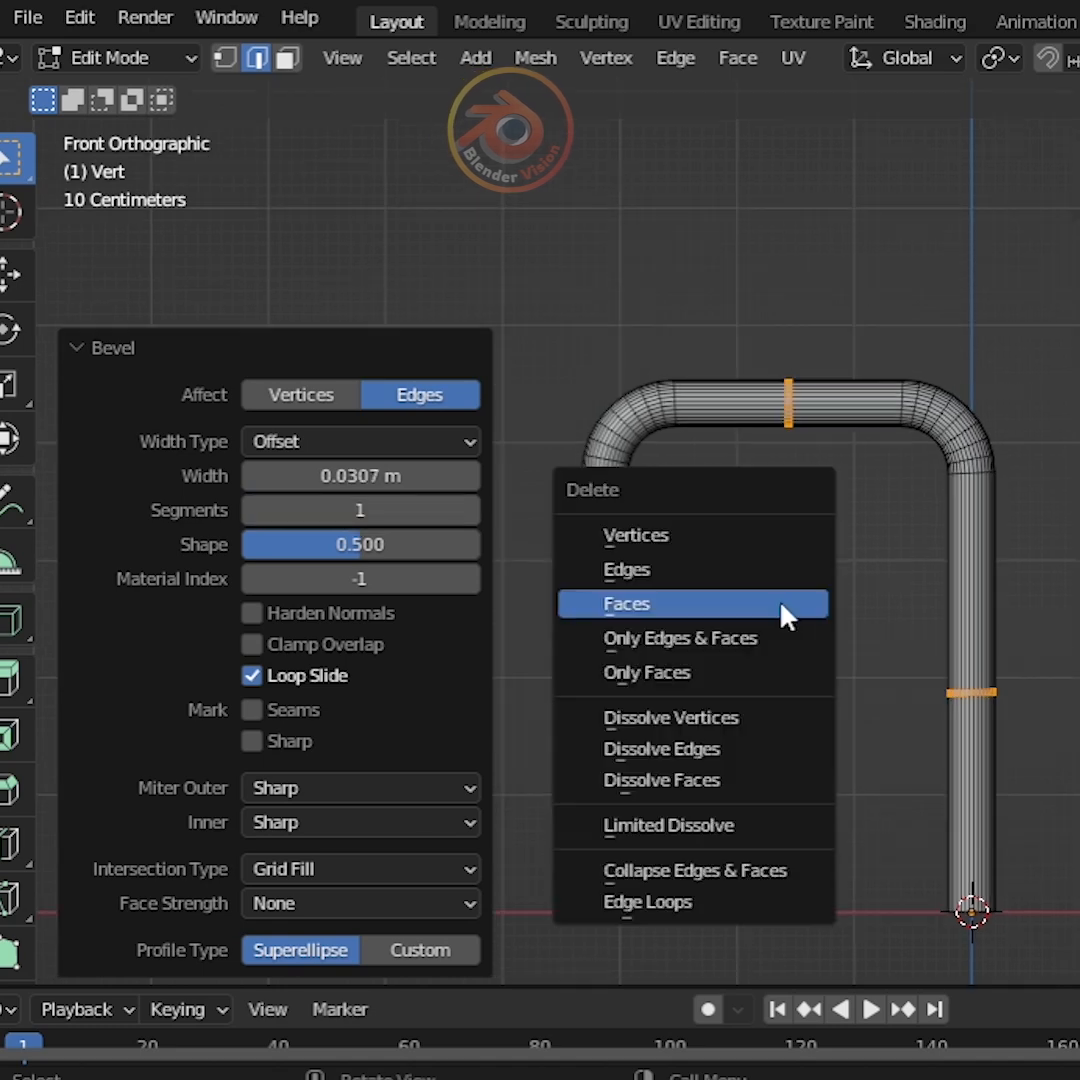
Delete the faces inside the two beveled rings, leaving gaps in the pipe.
{"action": "left_click", "coordinate": [628, 604]}
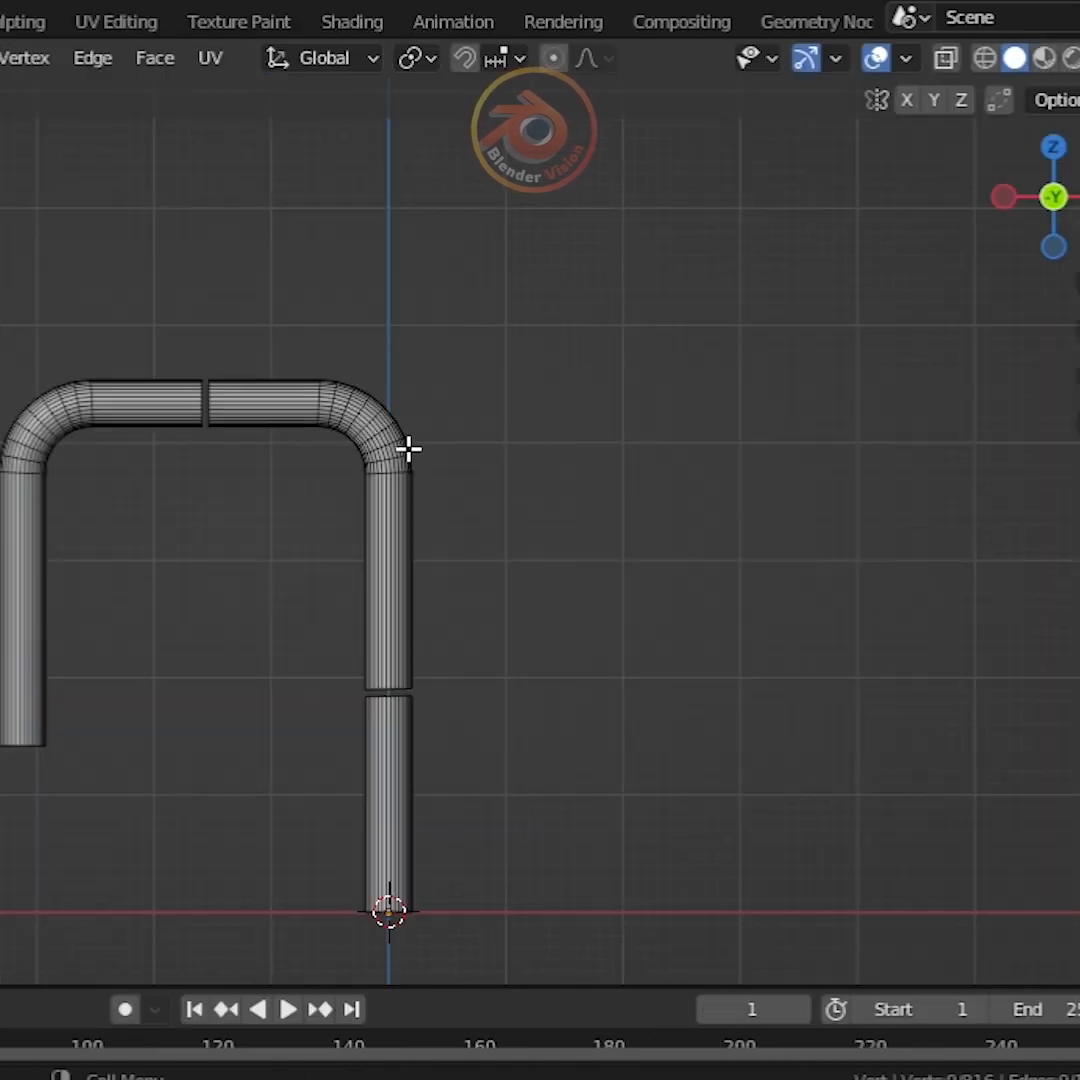
With X-Ray on, box-select the open edge rims at both cuts for scaling outward.
{"action": "left_click", "coordinate": [944, 56]}
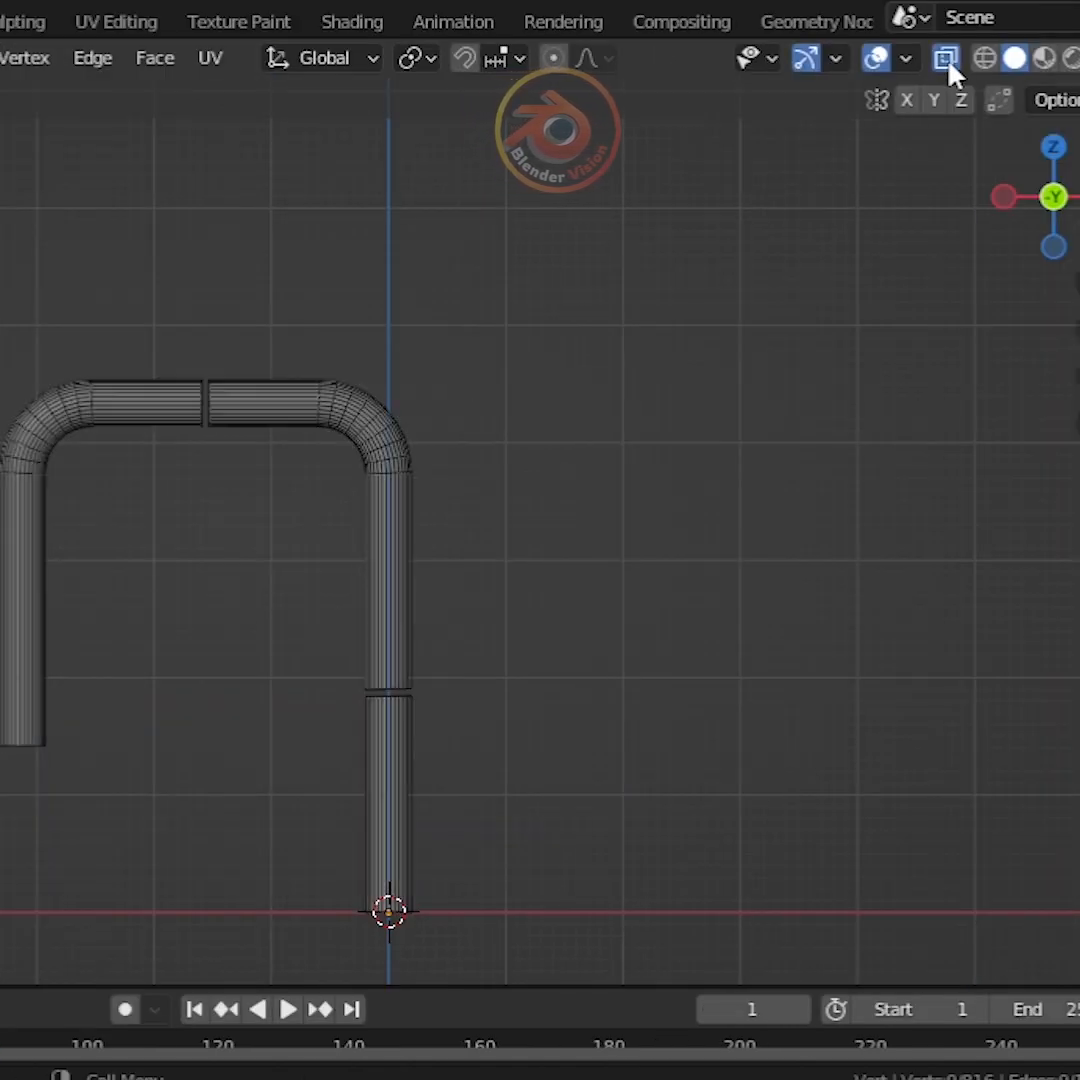
{"action": "left_click_drag", "start_coordinate": [156, 310], "coordinate": [244, 490]}
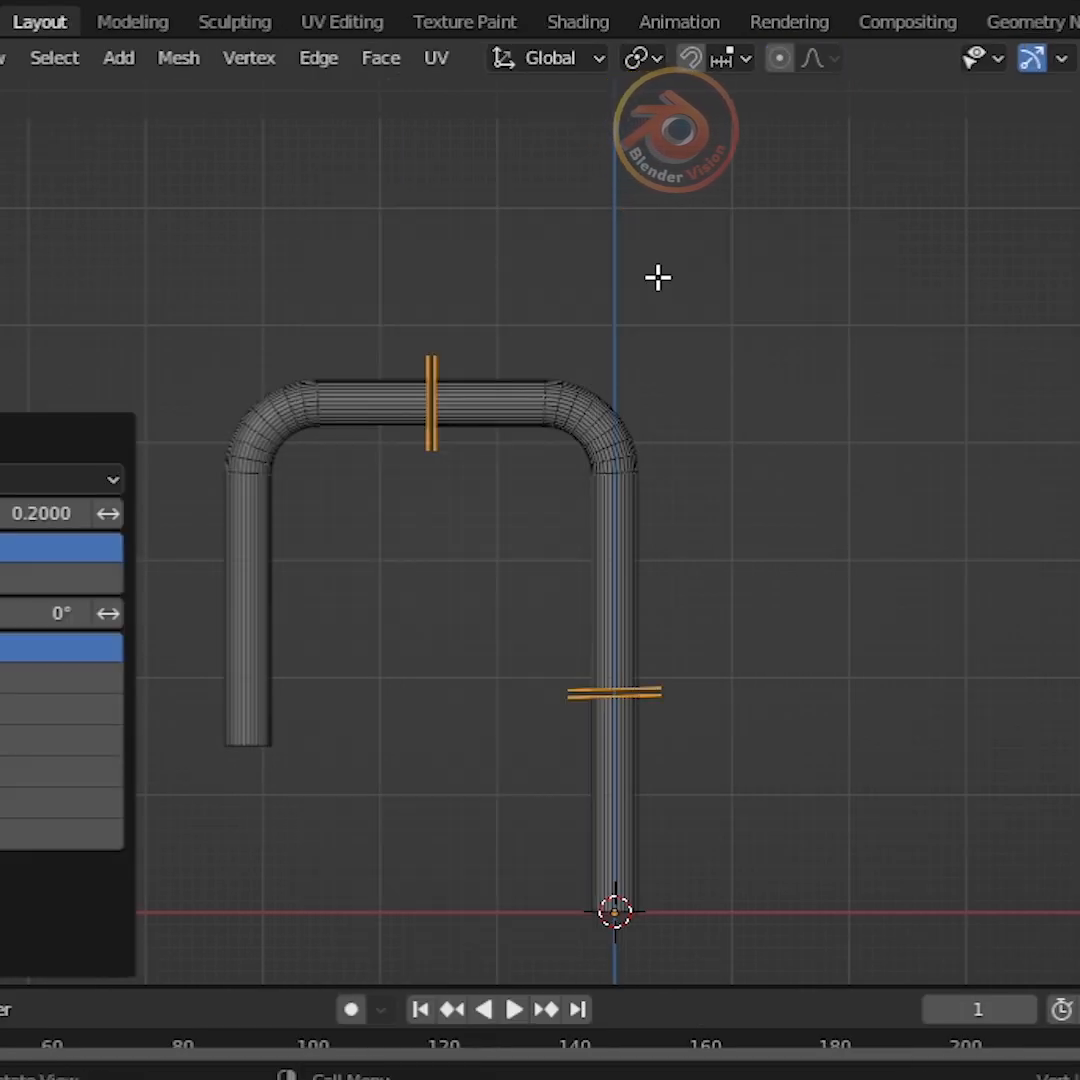
Run Bridge Edge Loops (search 'br') with Connect Loops set to Loop Pairs.
{"action": "type", "text": "br"}
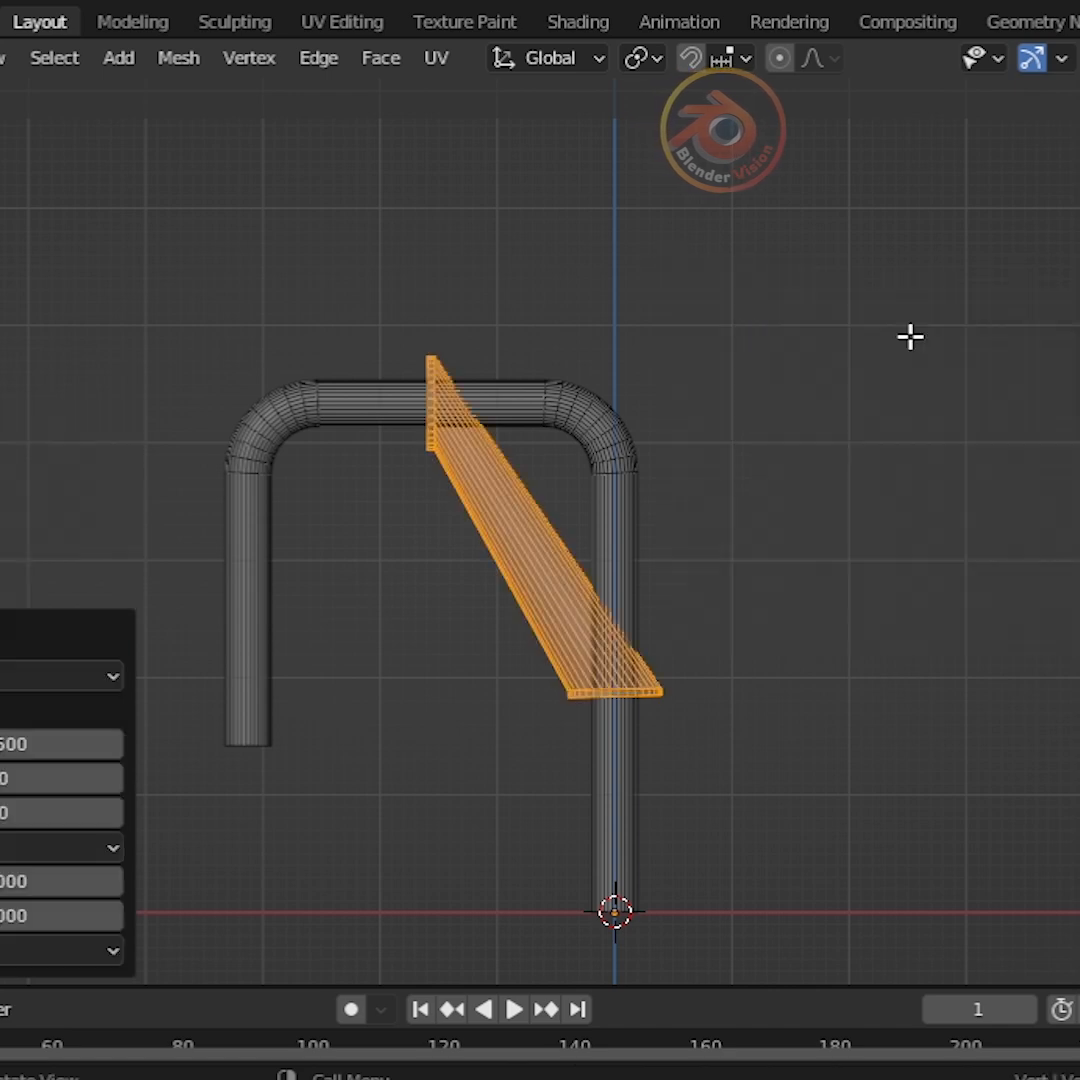
{"action": "left_click", "coordinate": [328, 676]}
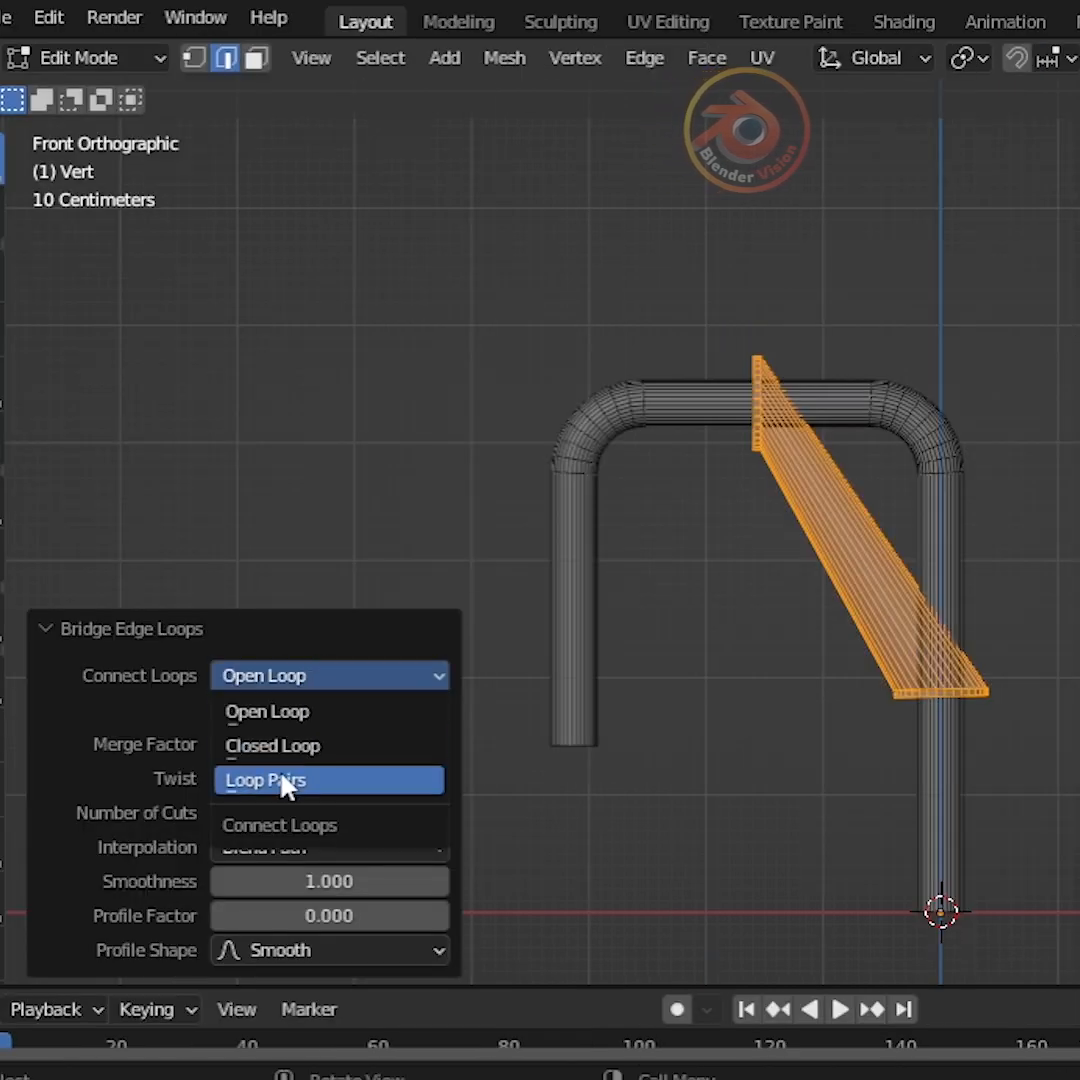
{"action": "left_click", "coordinate": [264, 780]}
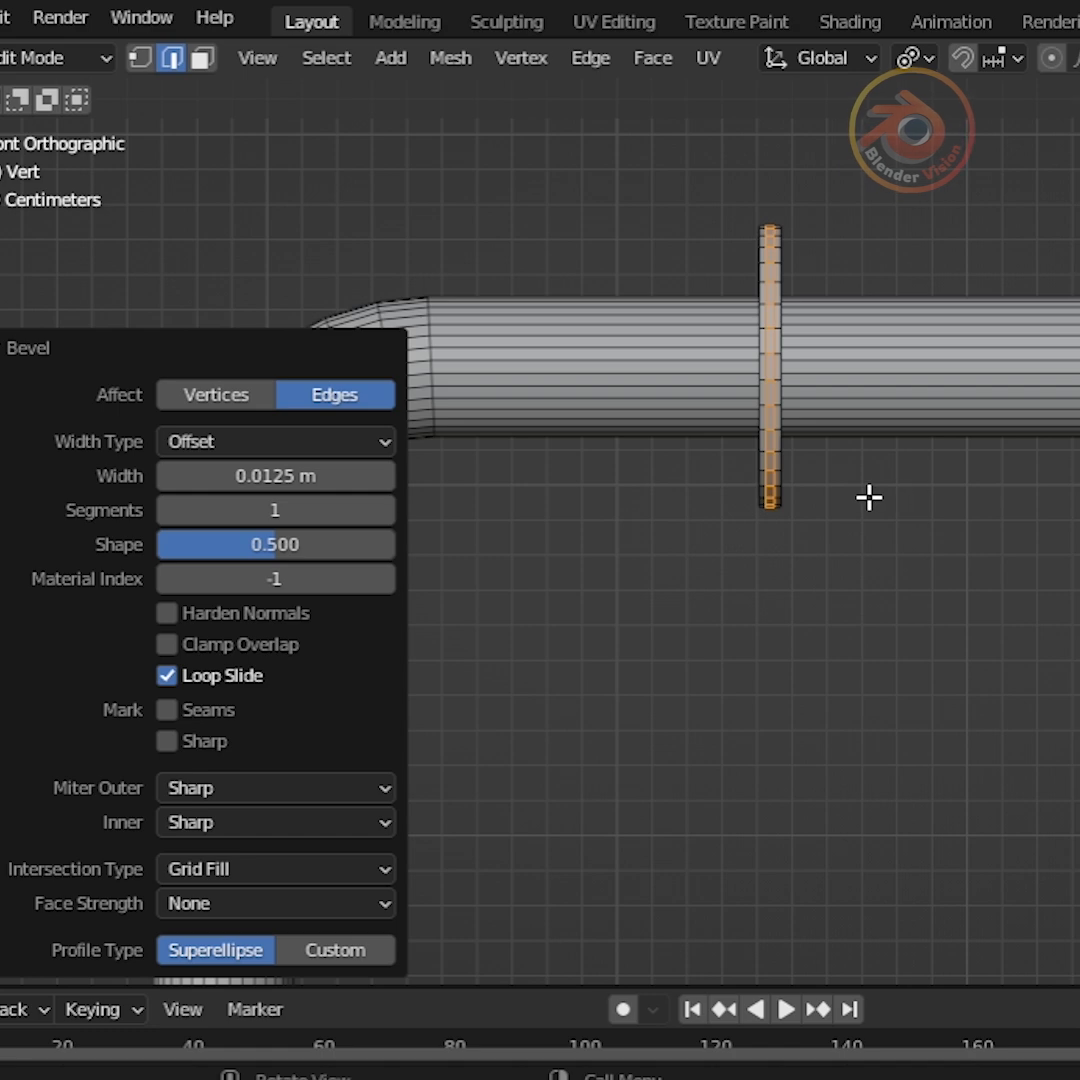
{"action": "mouse_move", "coordinate": [964, 566]}
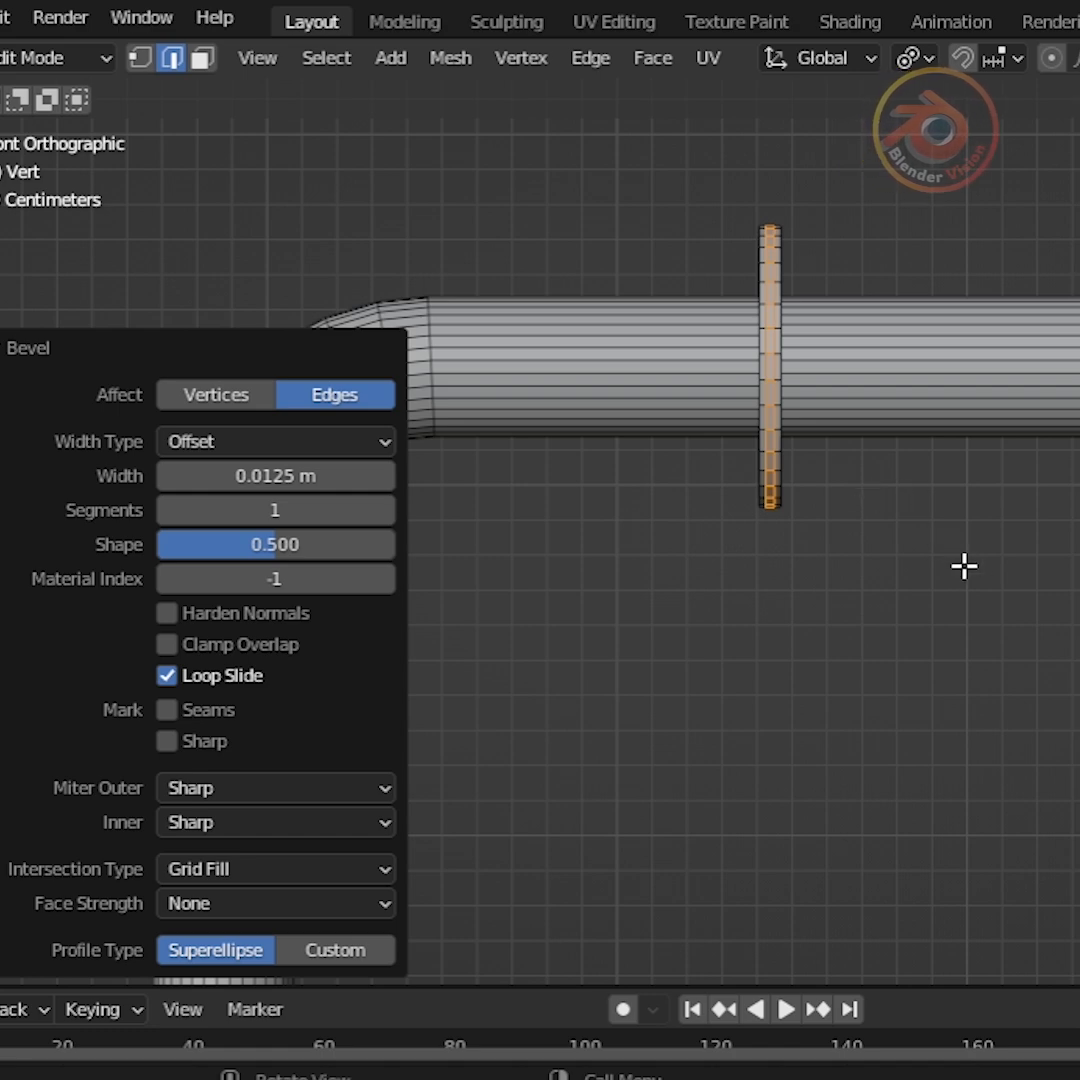